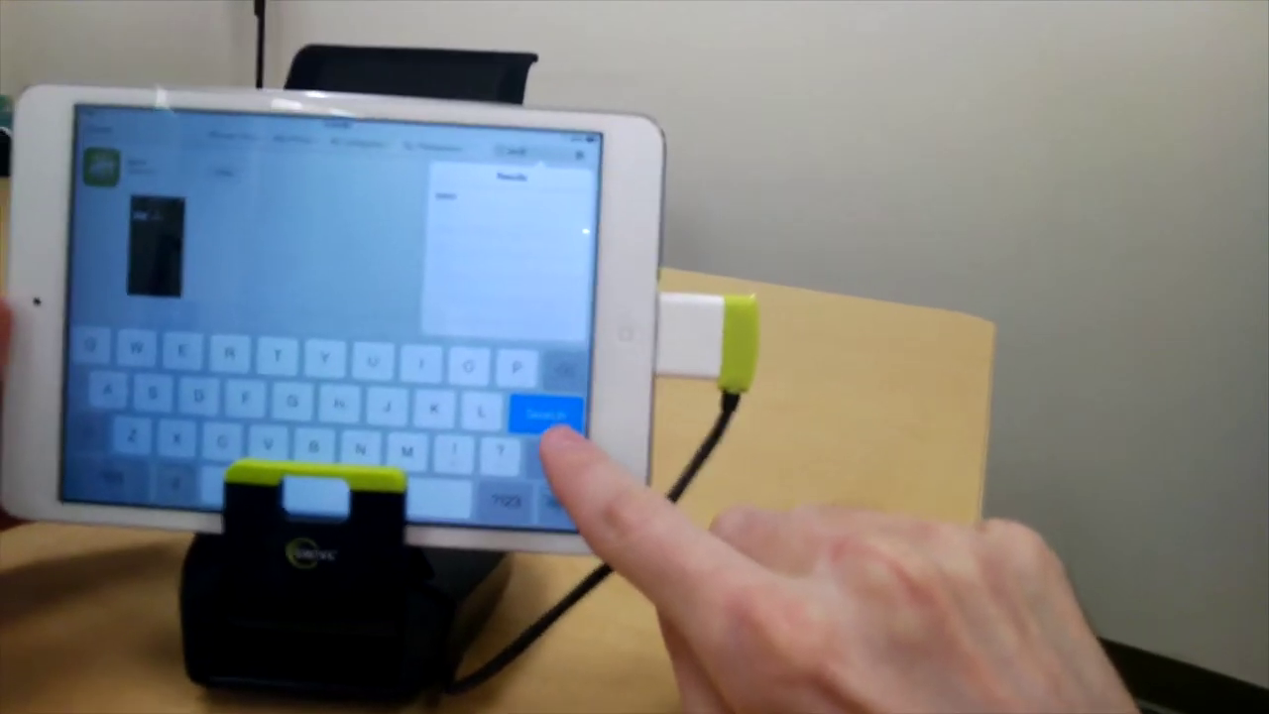
# Step: Submit the Swivl search to load the list of matching apps
pyautogui.click(547, 412)
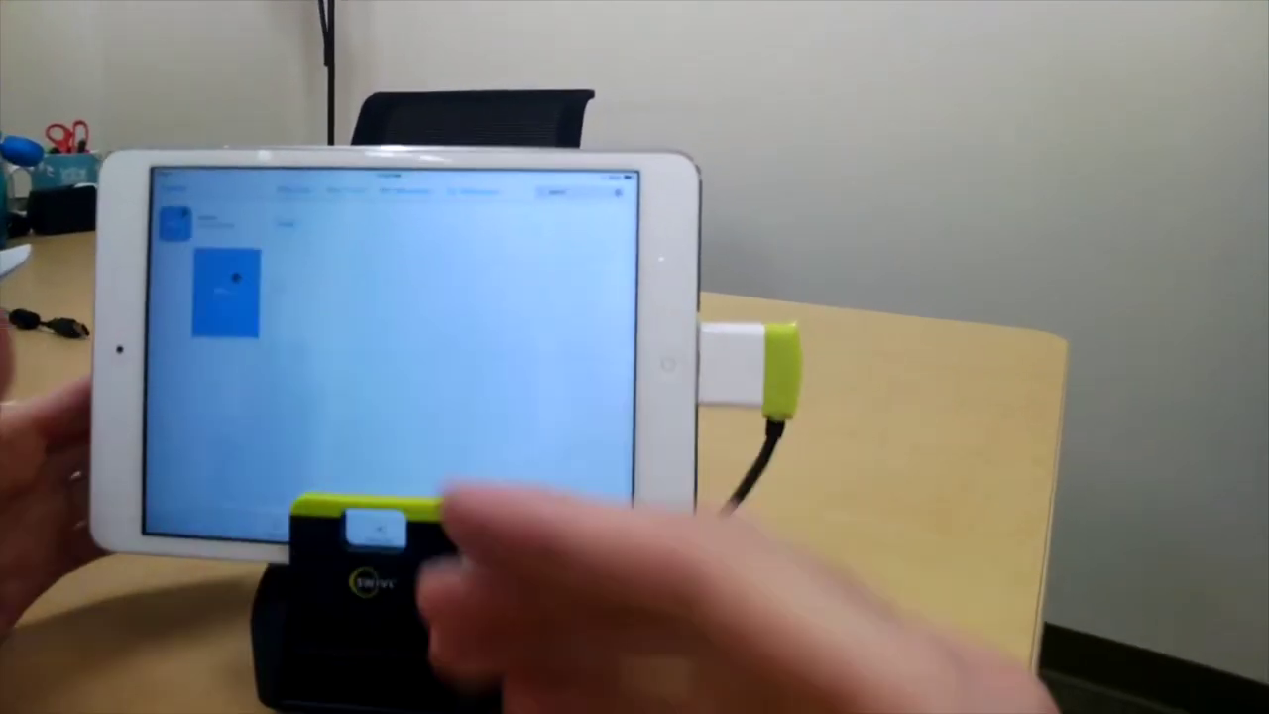